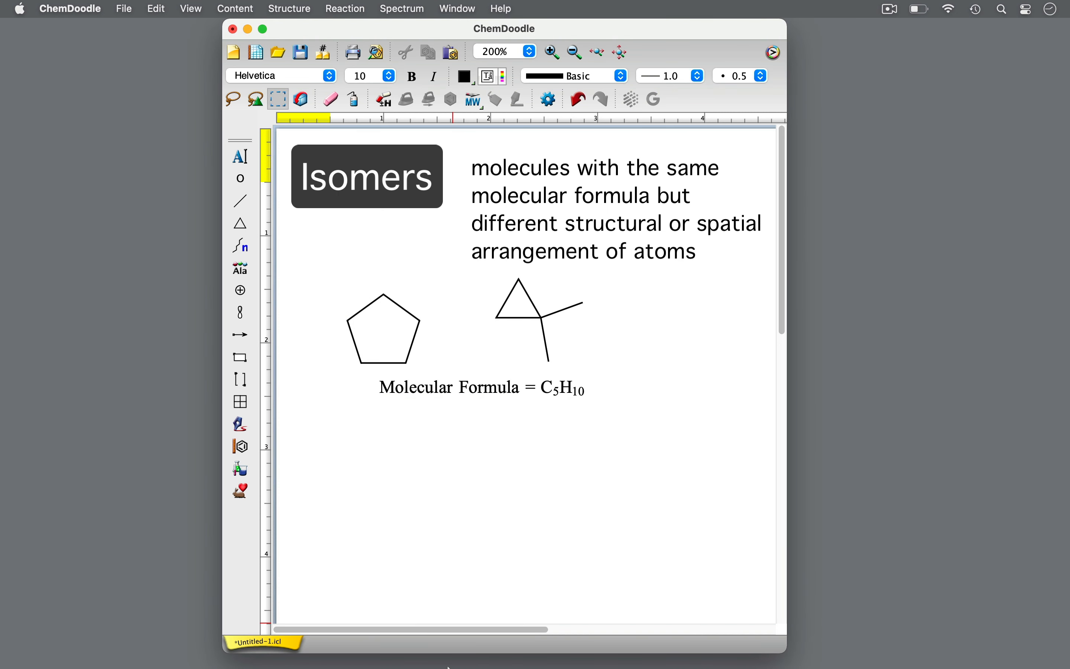
- Mirror the selected stereoisomer horizontally and clear the canvas for a new drawing
{"action": "left_click", "coordinate": [239, 200]}
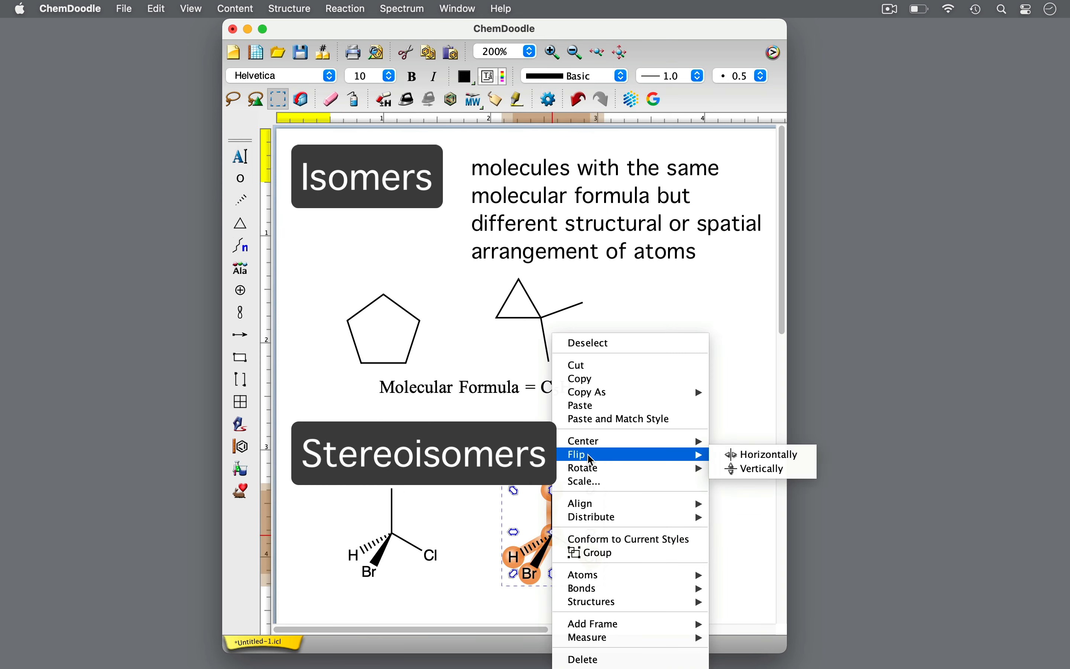
{"action": "left_click", "coordinate": [766, 454]}
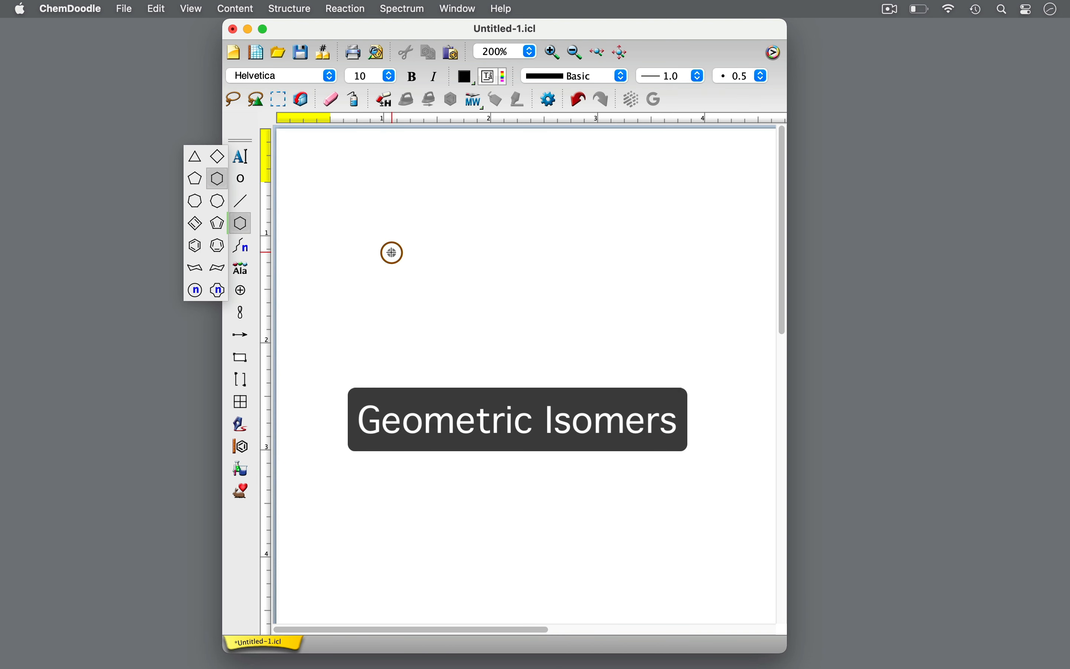
- Draw the trans and cis 2-bromo-1-chloro-1-butene isomers with Br and Cl labels
{"action": "left_click", "coordinate": [391, 253]}
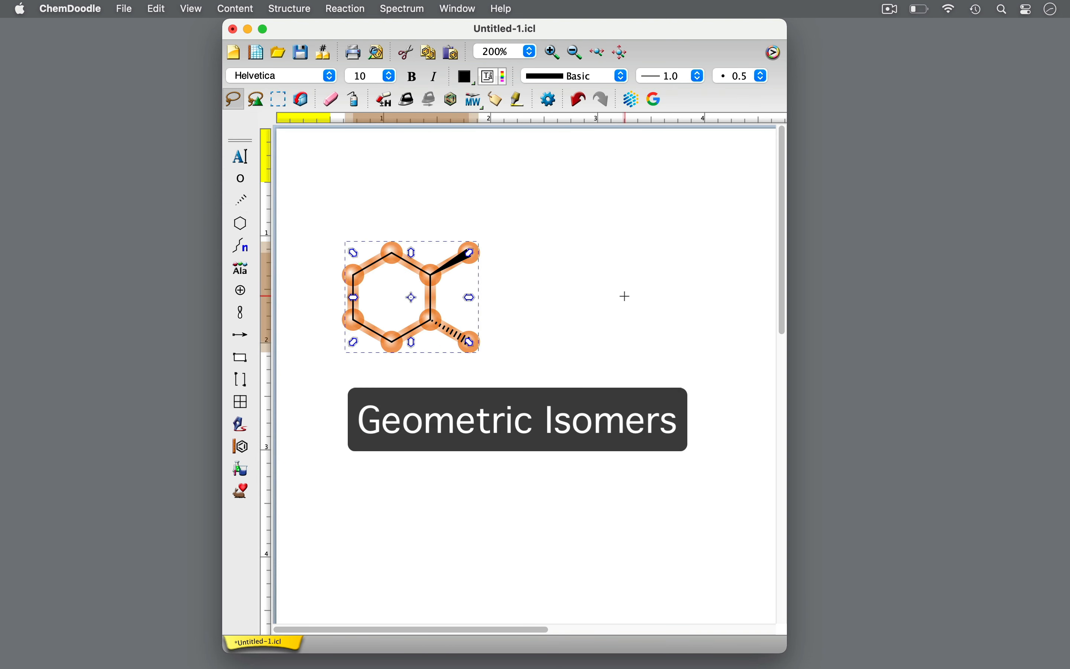
{"action": "left_click", "coordinate": [240, 200]}
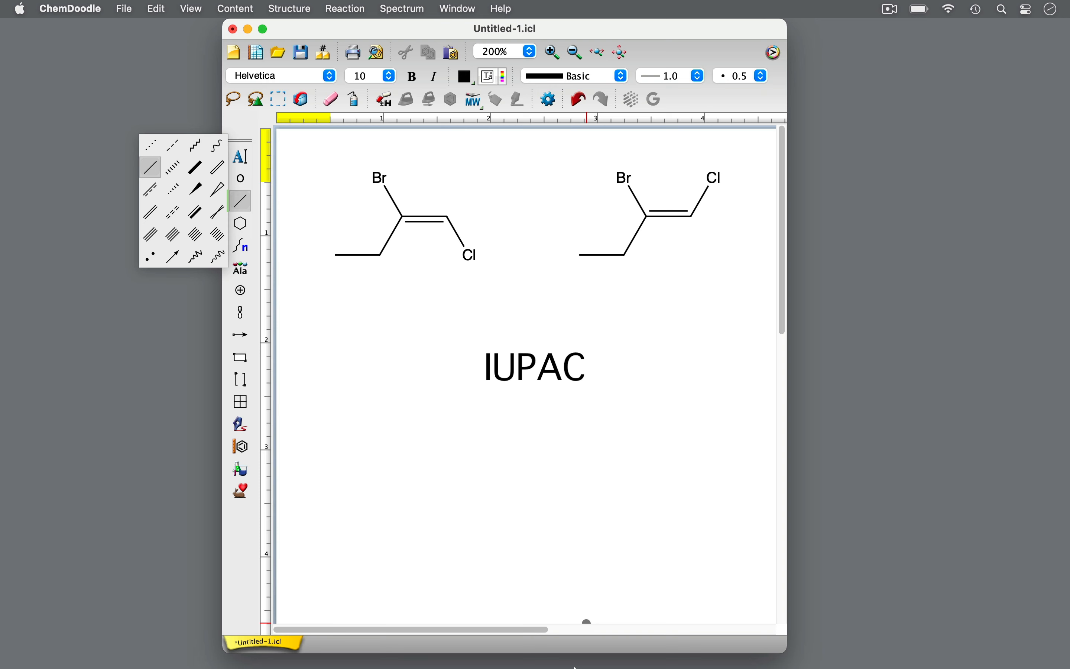
- Add a 'Cahn-Ingold-Prelog (CIP)' note and an explicit H on the left butene's chlorine-bearing carbon
{"action": "type", "text": "Cahn-Ingold-Prelog (CIP)"}
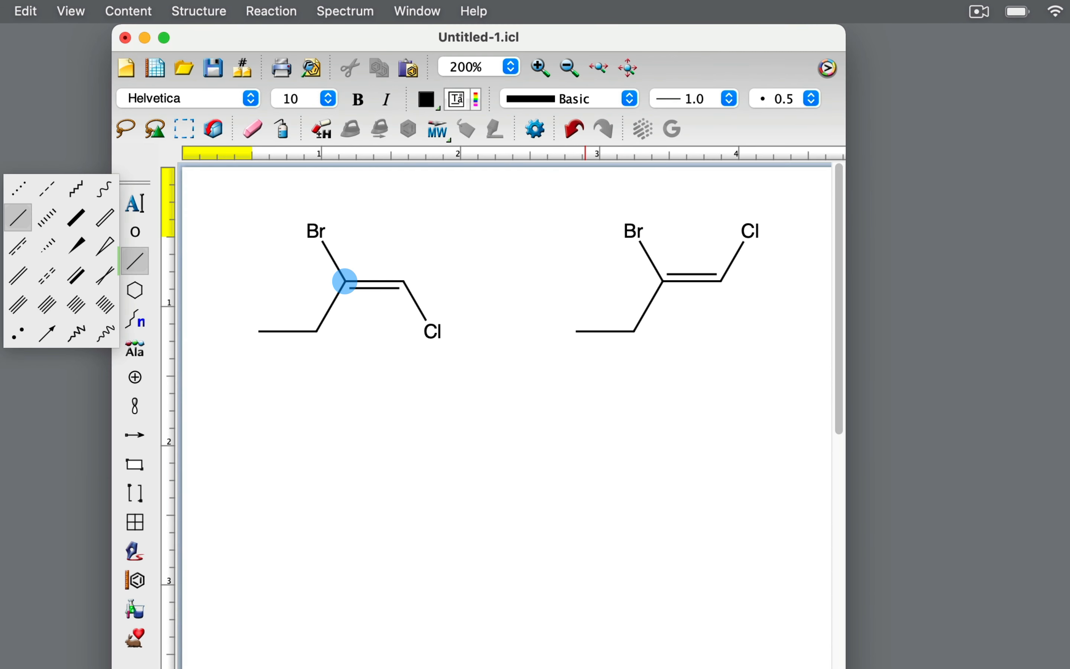
{"action": "left_click", "coordinate": [288, 330]}
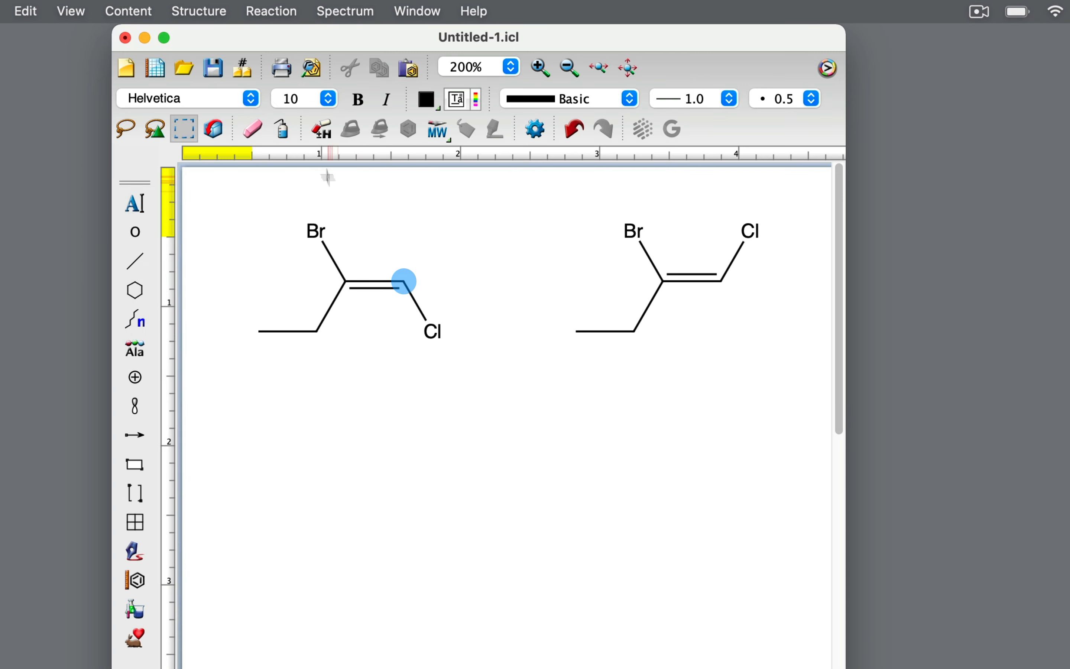
{"action": "left_click", "coordinate": [135, 260]}
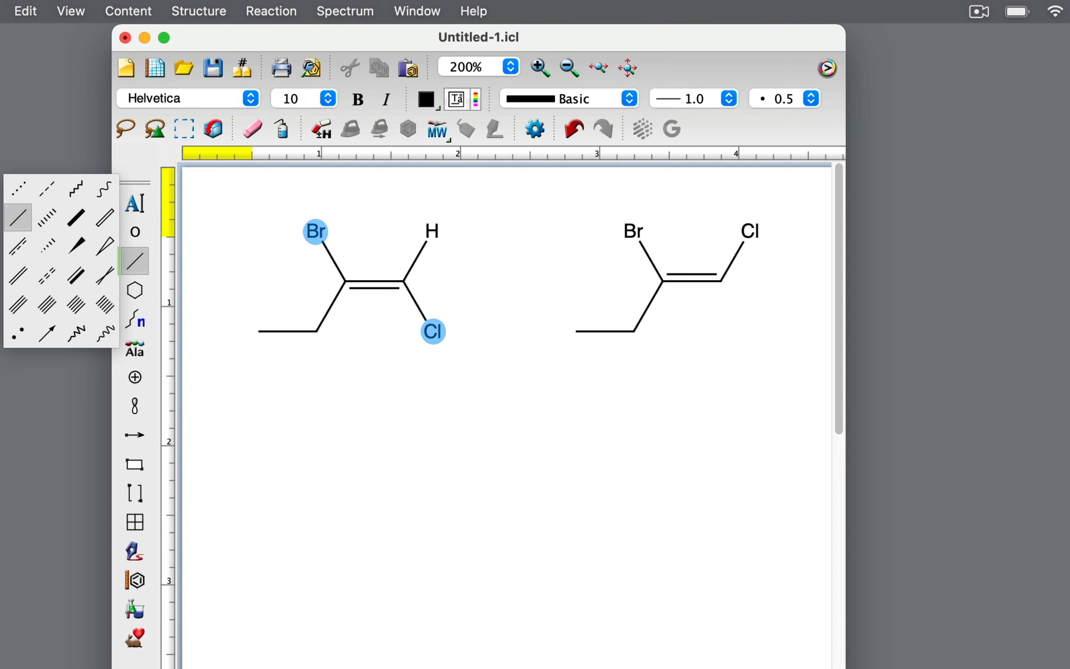
- Assign the E/Z (CIP) descriptor to the left butene's double bond, giving (E)
{"action": "right_click", "coordinate": [376, 280]}
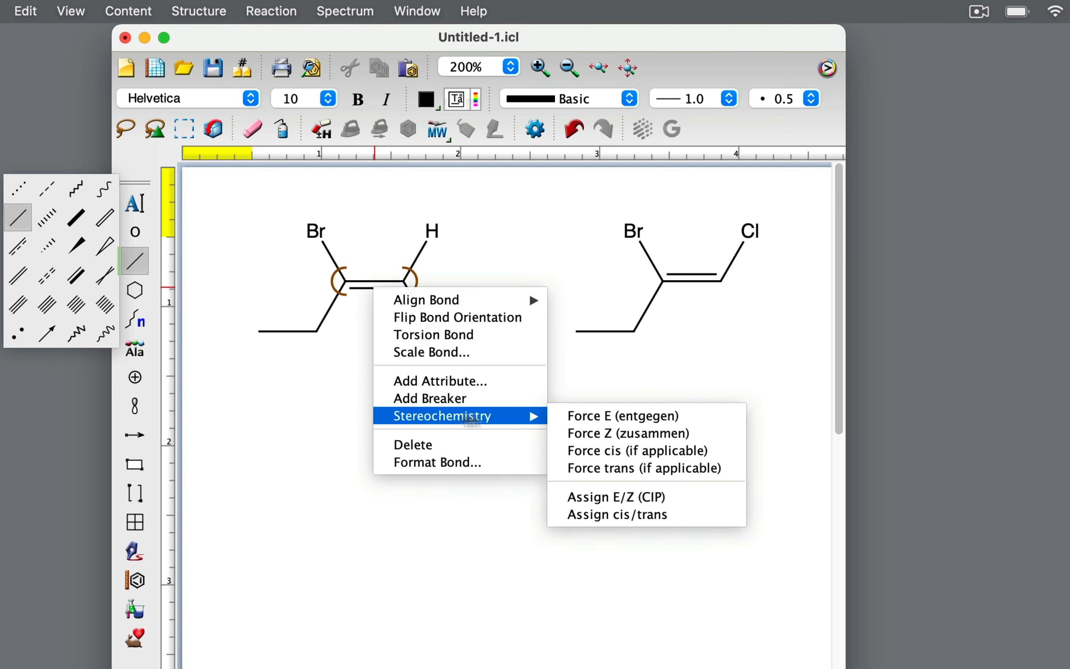
{"action": "left_click", "coordinate": [622, 416]}
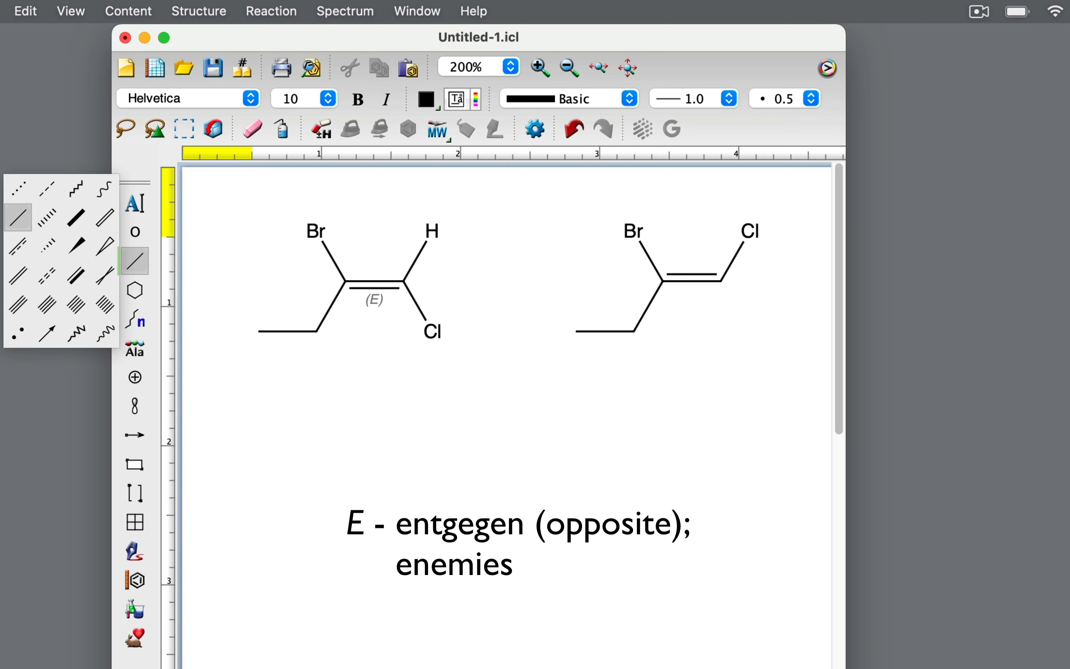
{"action": "mouse_move", "coordinate": [71, 11]}
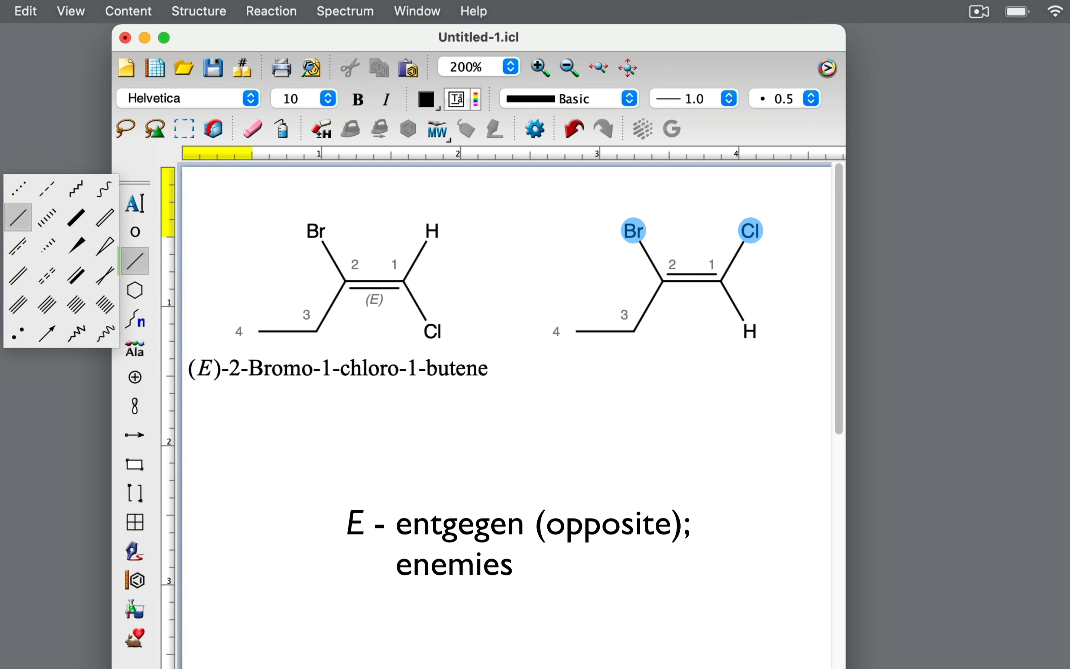
- Assign (Z) to the right butene and name it '(Z)-2-Bromo-1-chloro-1-butene'
{"action": "right_click", "coordinate": [672, 276]}
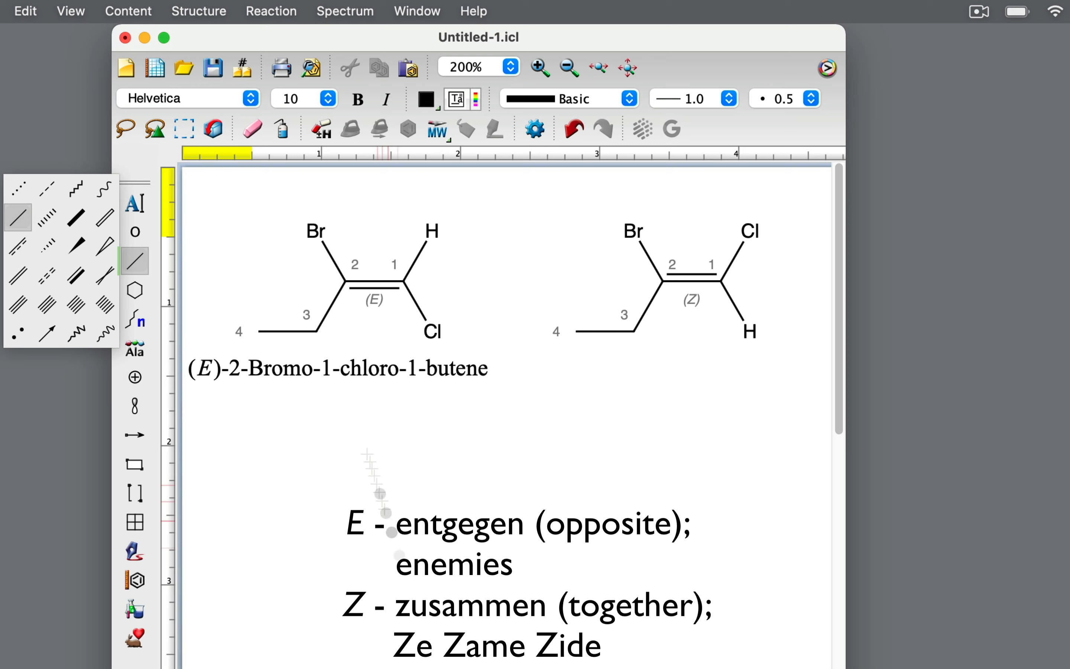
{"action": "type", "text": "(Z)-2-Bromo-1-chloro-1-butene"}
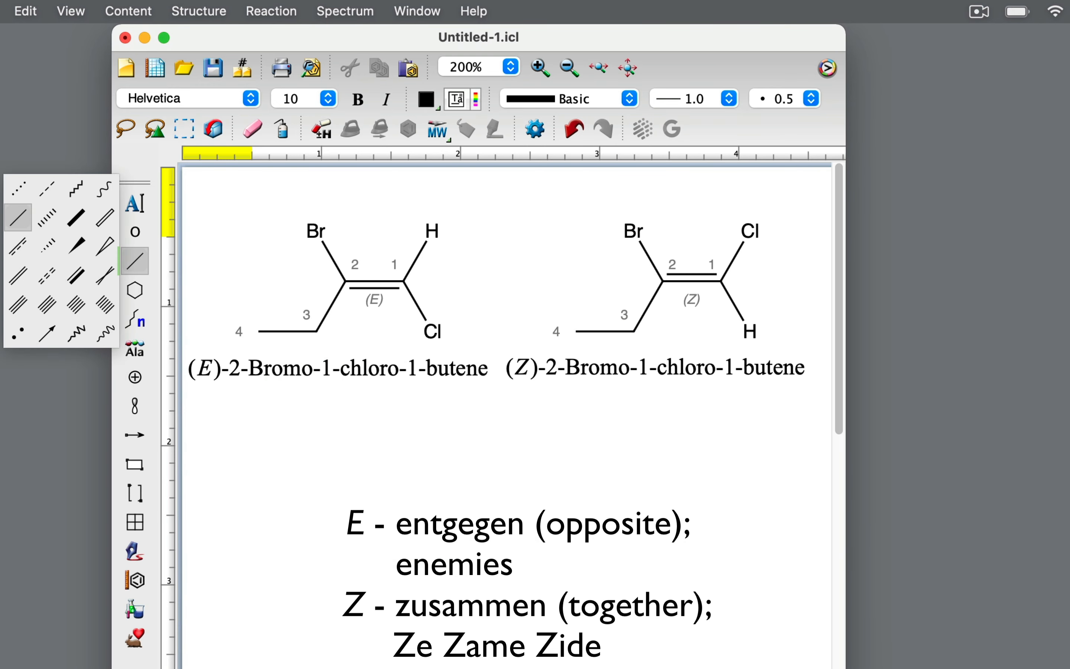
{"action": "mouse_move", "coordinate": [309, 484]}
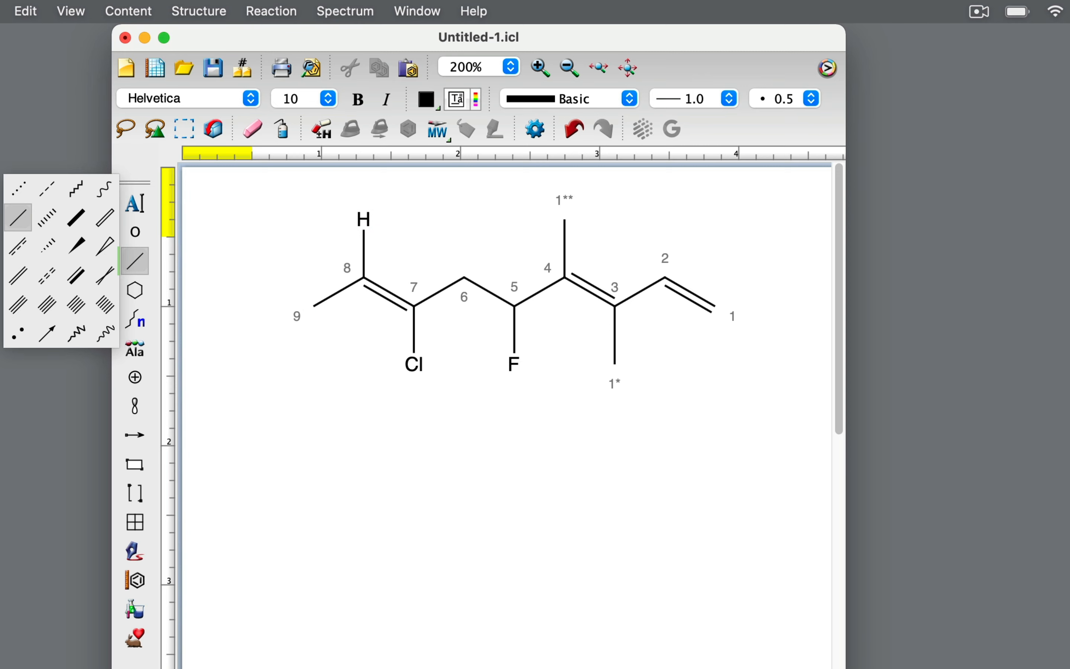
- Draw the numbered chloro-fluoro dimethyl nonatriene and label its C7=C8 double bond (Z)
{"action": "left_click", "coordinate": [413, 306]}
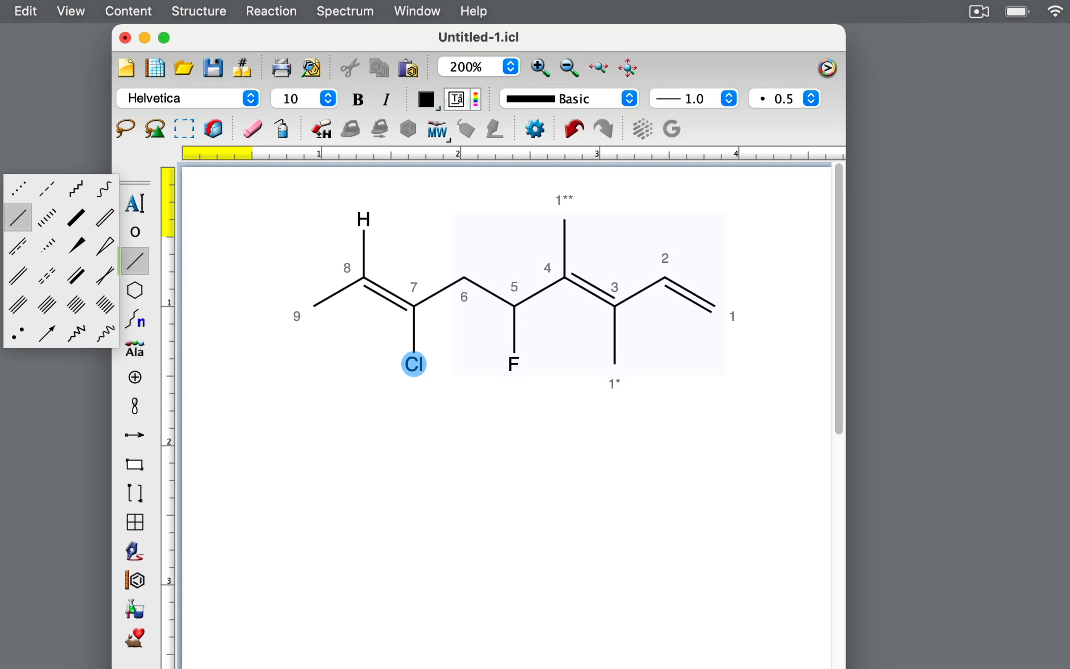
{"action": "left_click", "coordinate": [463, 276]}
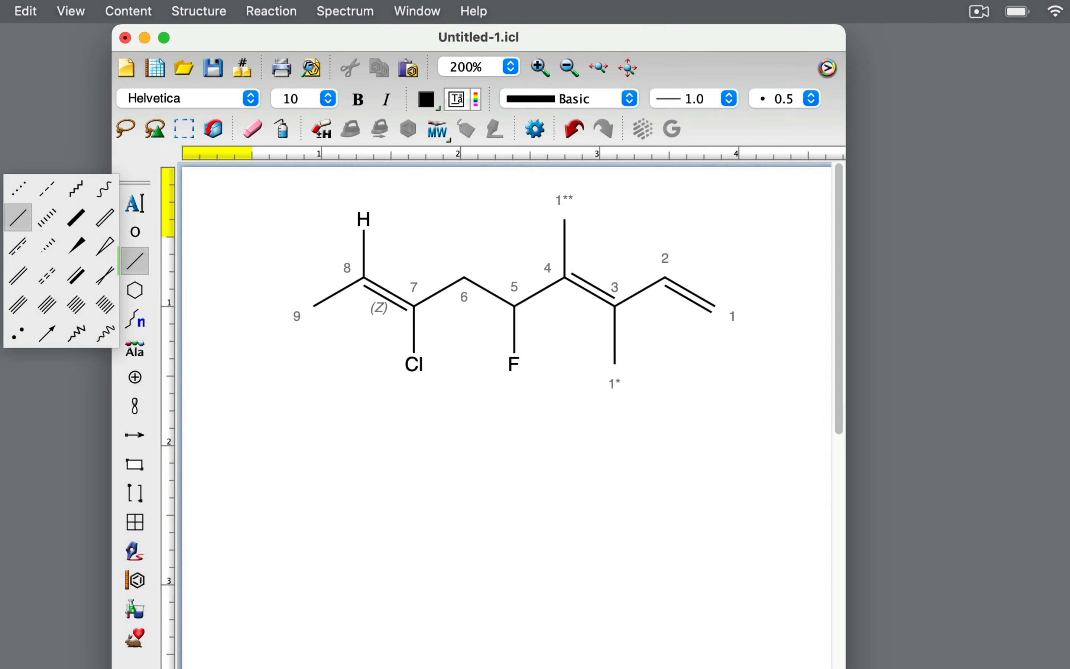
- Show explicit hydrogens on the upper methyl and the fluorine-bearing carbon, noting 'F > H'
{"action": "left_click", "coordinate": [583, 280]}
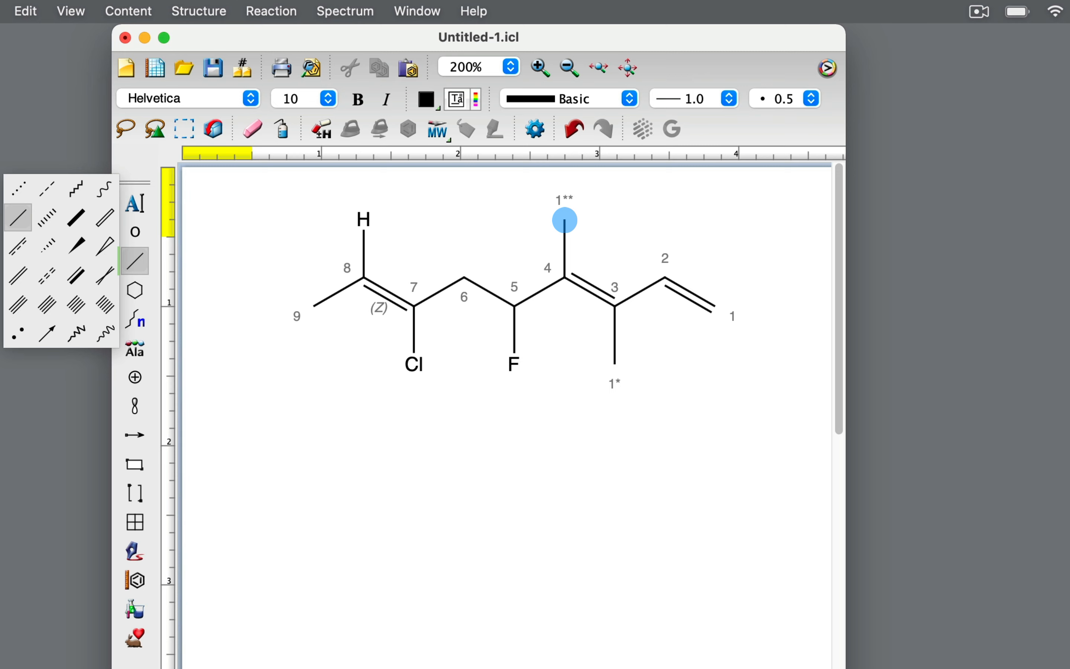
{"action": "left_click", "coordinate": [564, 220]}
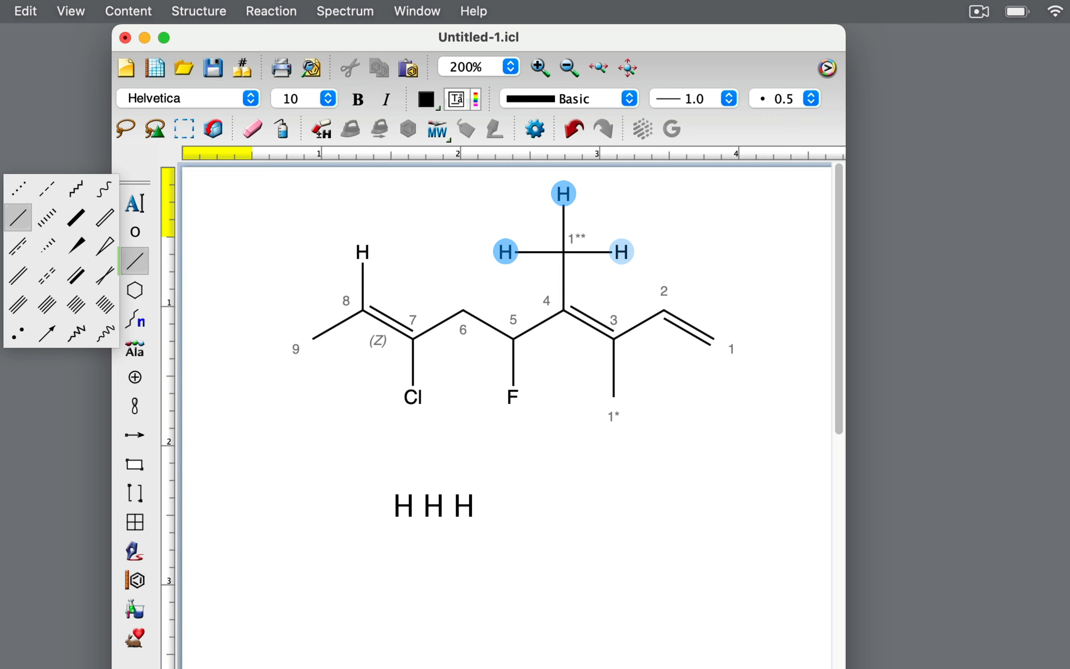
{"action": "left_click", "coordinate": [184, 129]}
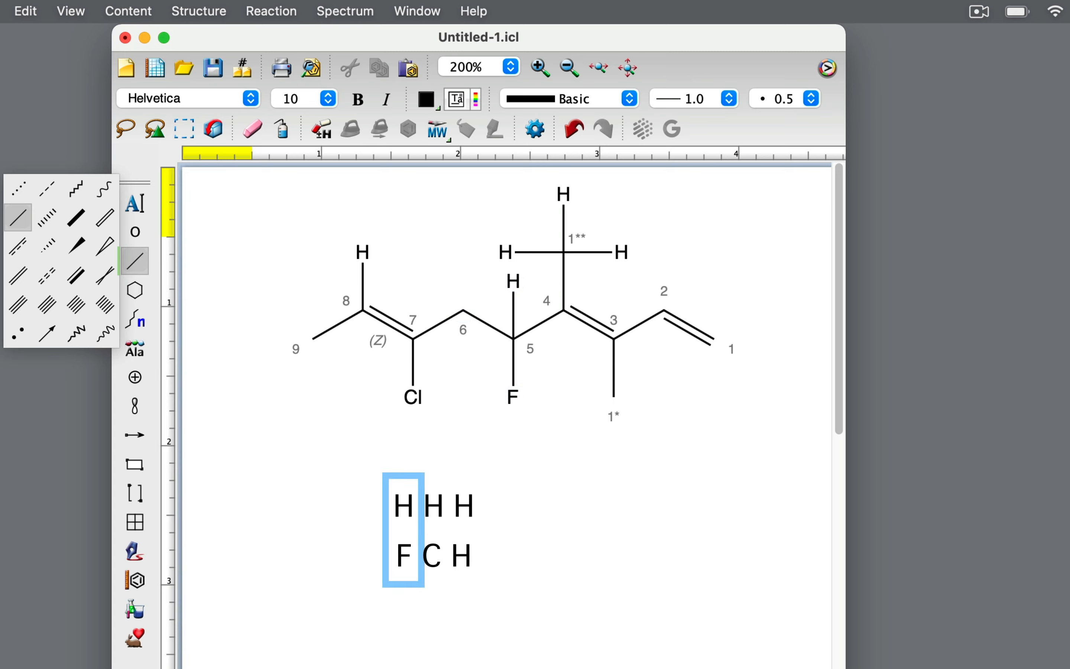
{"action": "type", "text": "F > H"}
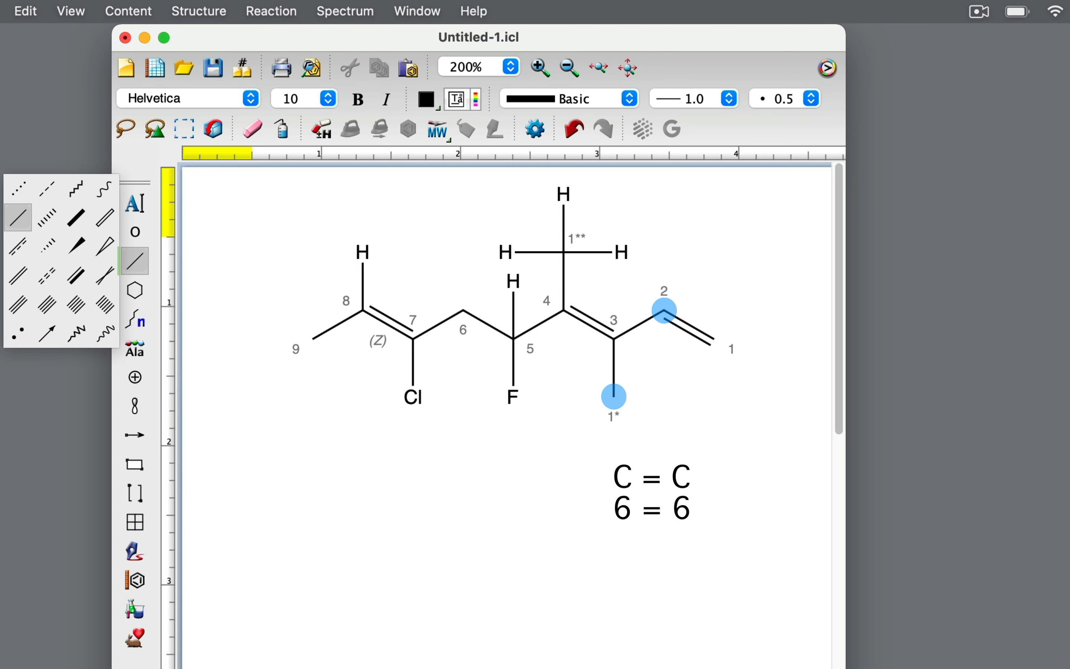
- Show explicit hydrogens on the lower methyl group and on carbon 2
{"action": "left_click", "coordinate": [612, 396]}
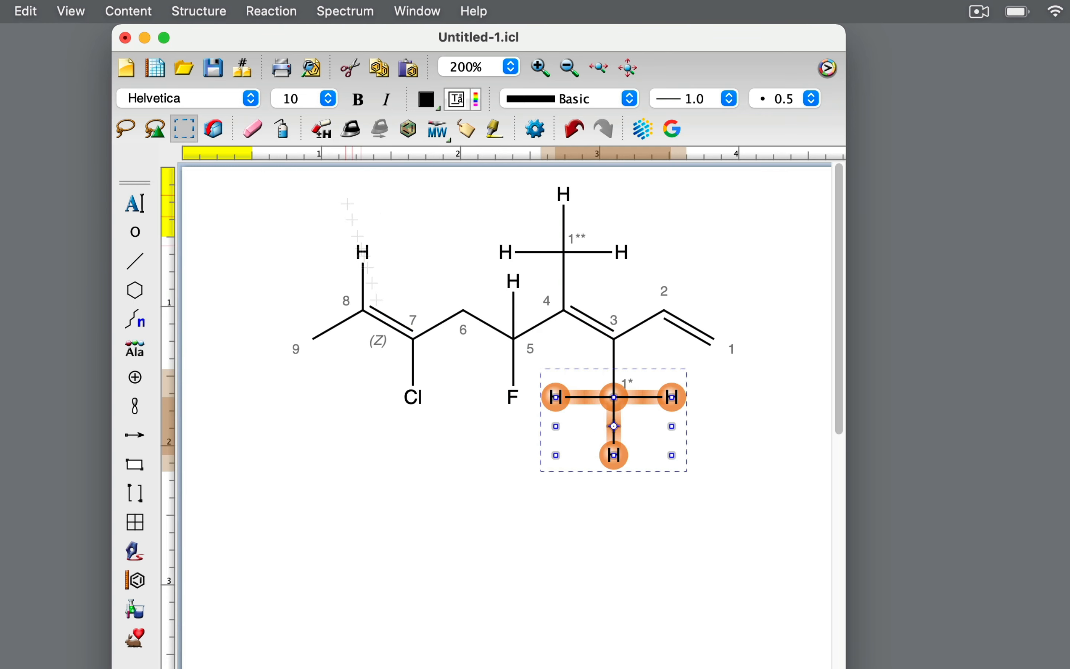
{"action": "left_click", "coordinate": [134, 260]}
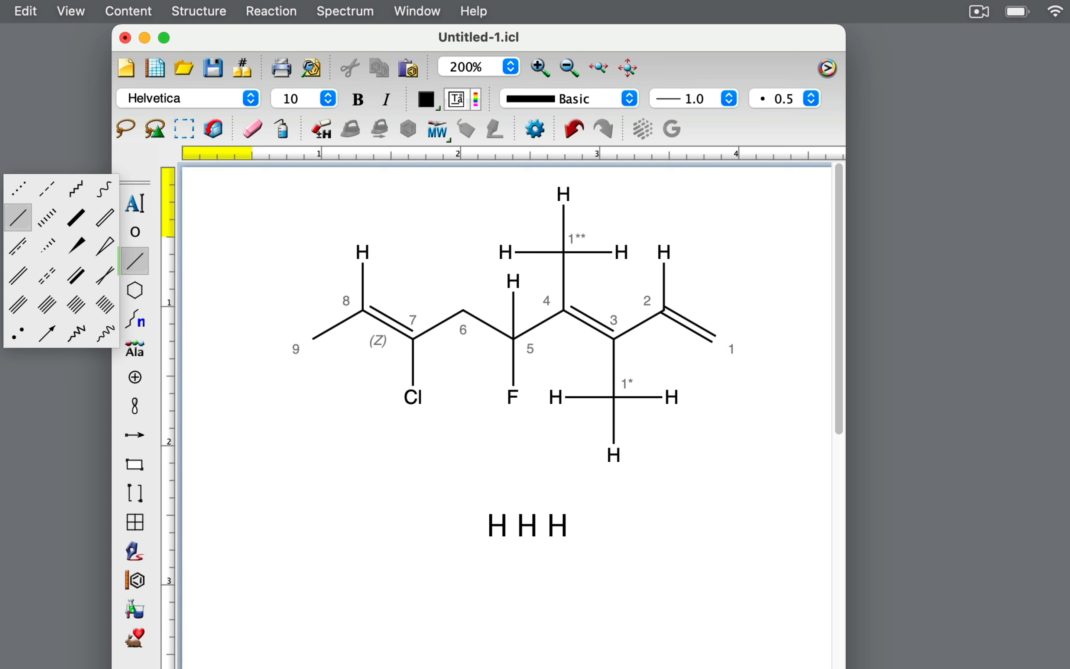
{"action": "left_click", "coordinate": [689, 324]}
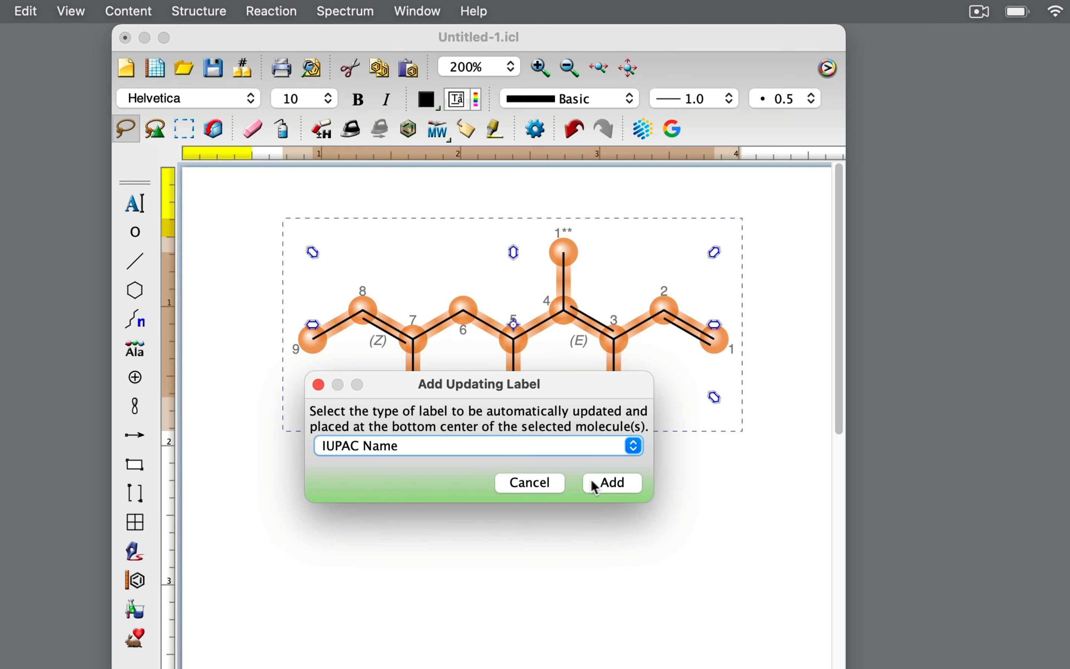
- Add the updating IUPAC name label (3E,7Z)-7-Chloro-5-fluoro-3,4-dimethyl-1,3,7-nonatriene beneath the triene
{"action": "left_click", "coordinate": [610, 482]}
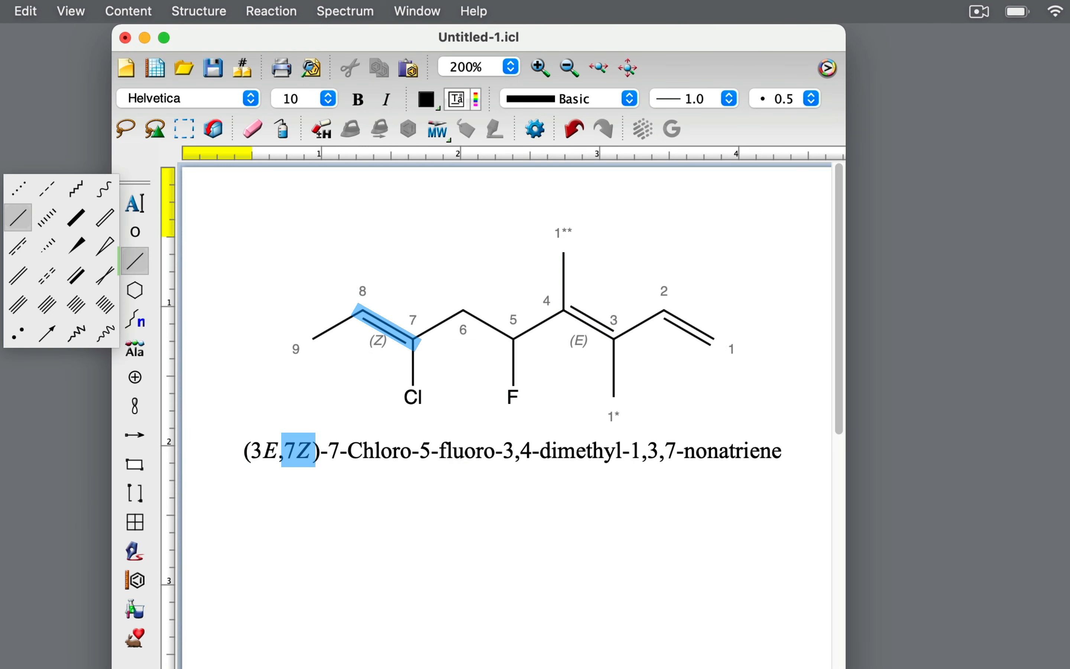